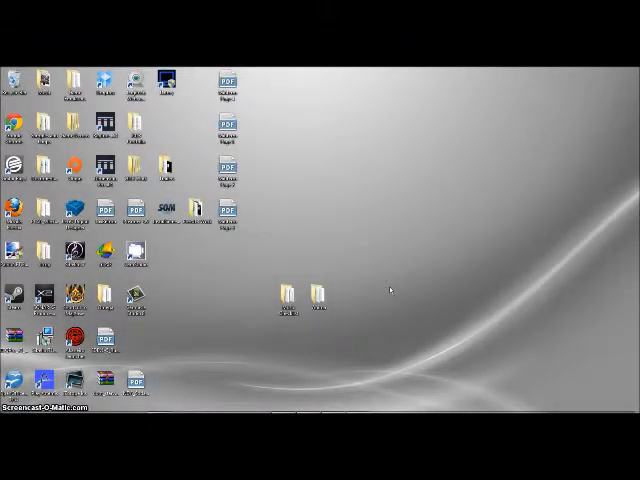
{"action": "mouse_move", "coordinate": [318, 168]}
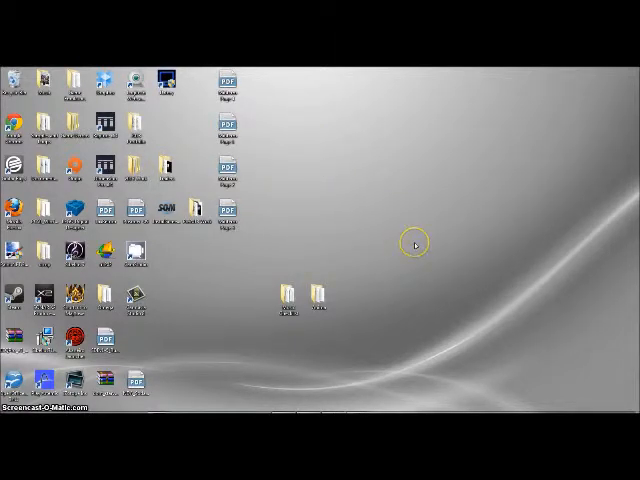
{"action": "mouse_move", "coordinate": [414, 244]}
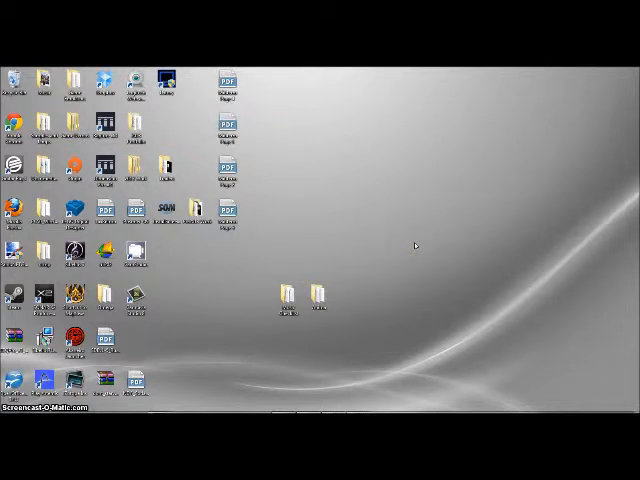
{"action": "mouse_move", "coordinate": [364, 236]}
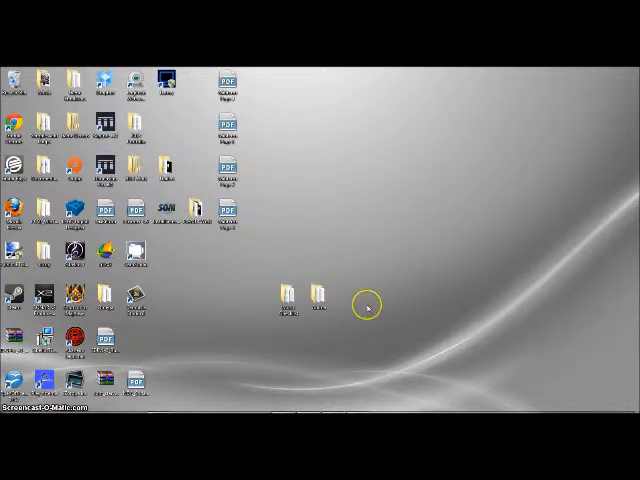
{"action": "mouse_move", "coordinate": [496, 404]}
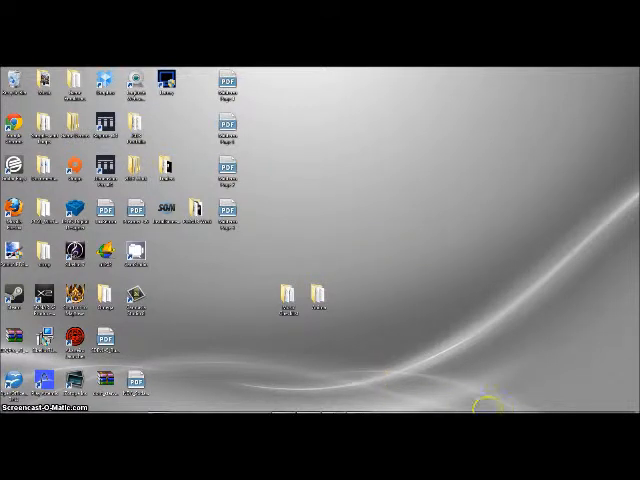
{"action": "mouse_move", "coordinate": [352, 350]}
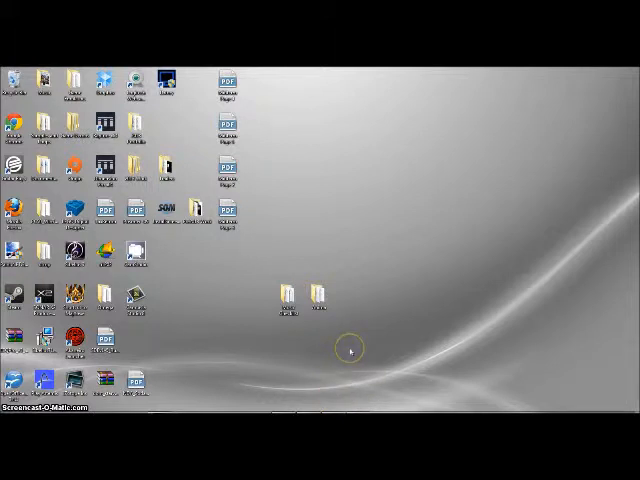
{"action": "mouse_move", "coordinate": [356, 352]}
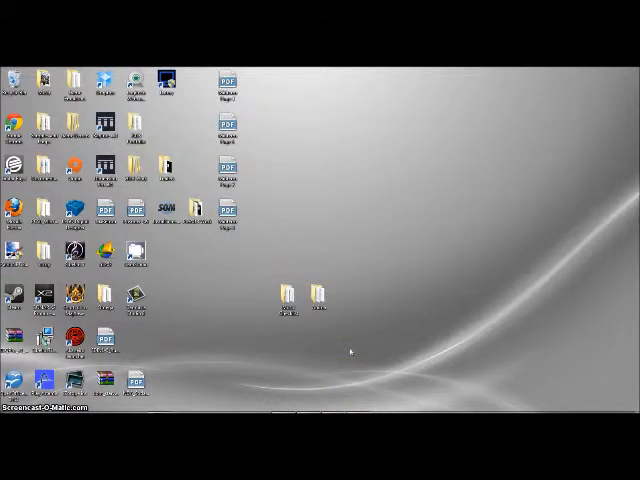
{"action": "mouse_move", "coordinate": [338, 372]}
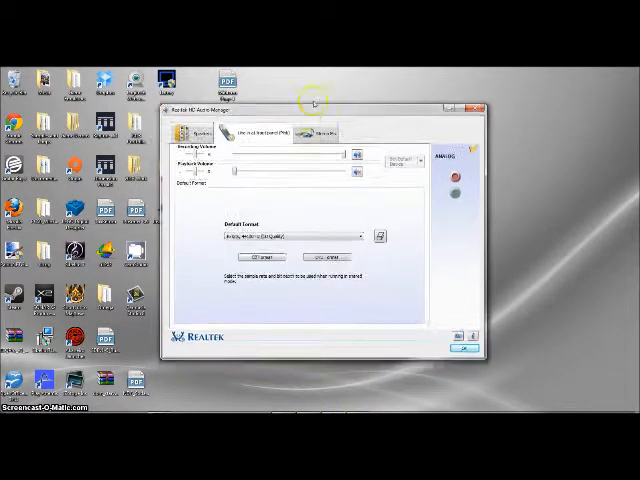
- Raise the Line In recording volume slider in Realtek HD Audio Manager and close the manager
{"action": "left_click", "coordinate": [192, 122]}
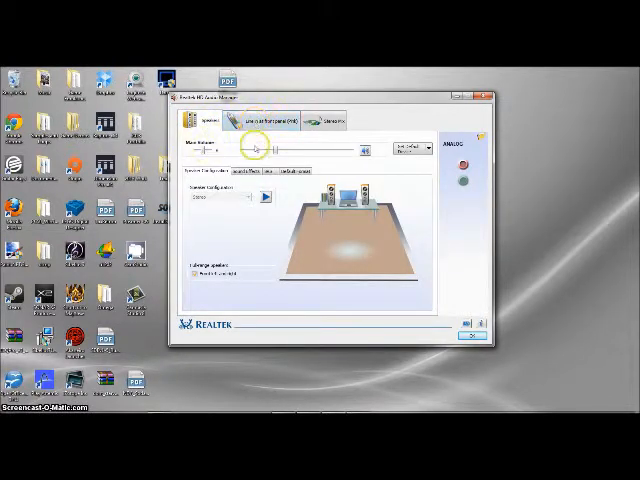
{"action": "left_click_drag", "start_coordinate": [258, 148], "coordinate": [290, 156]}
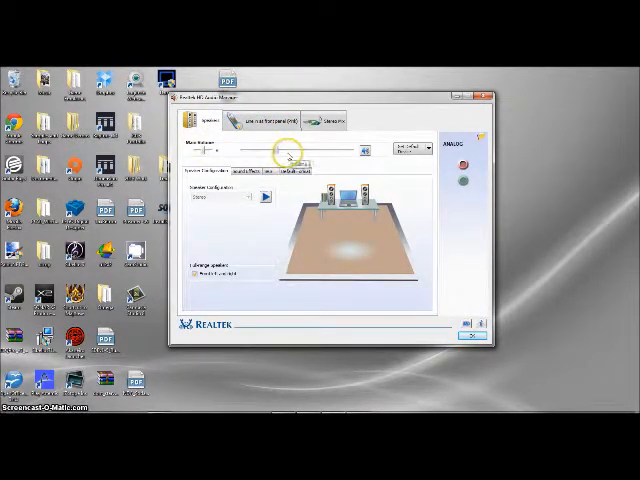
{"action": "left_click", "coordinate": [264, 120]}
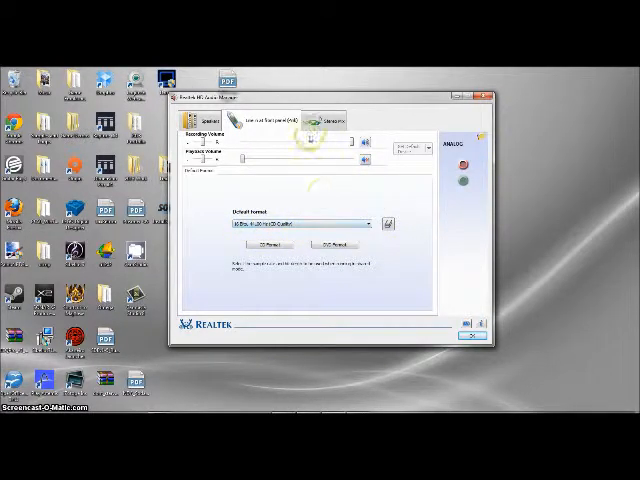
{"action": "left_click", "coordinate": [272, 120]}
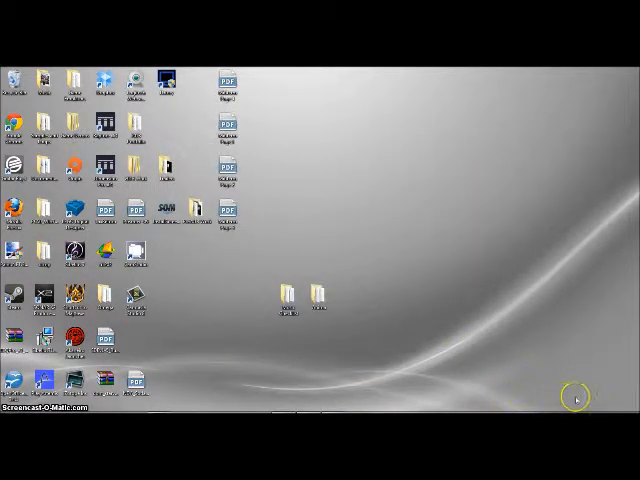
{"action": "mouse_move", "coordinate": [540, 384]}
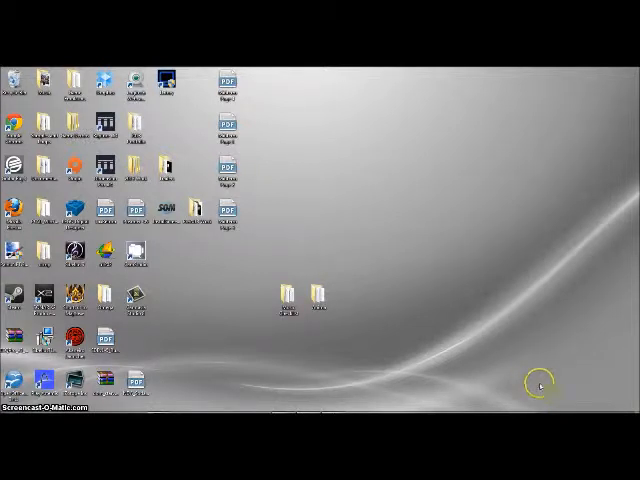
- Bring up Recording devices from the speaker icon in the notification area
{"action": "right_click", "coordinate": [540, 380]}
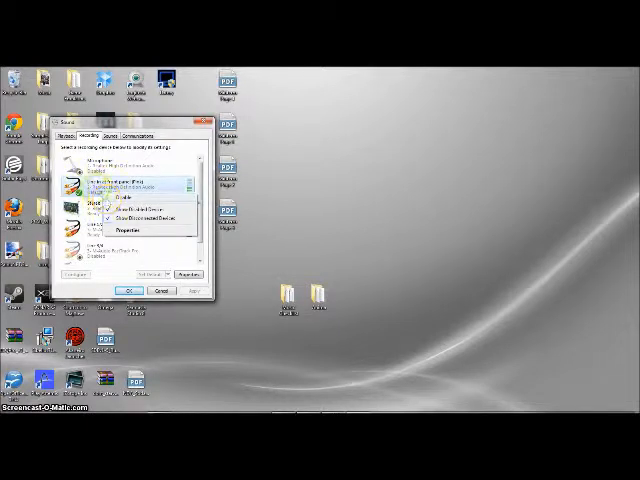
- Make Microphone the default recording device, review its properties, and confirm both dialogs
{"action": "left_click", "coordinate": [130, 212]}
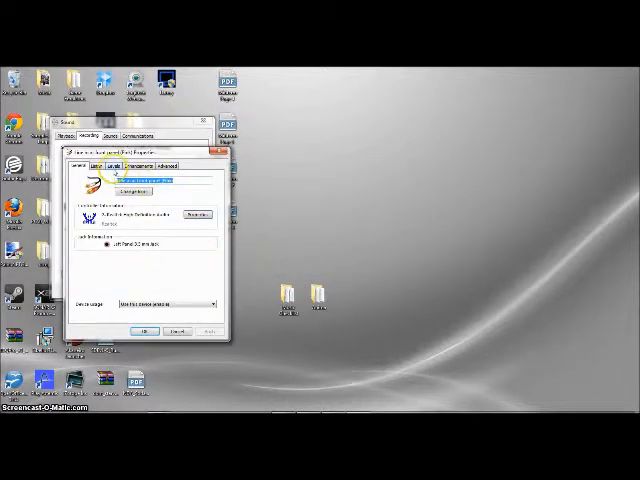
{"action": "left_click", "coordinate": [116, 164]}
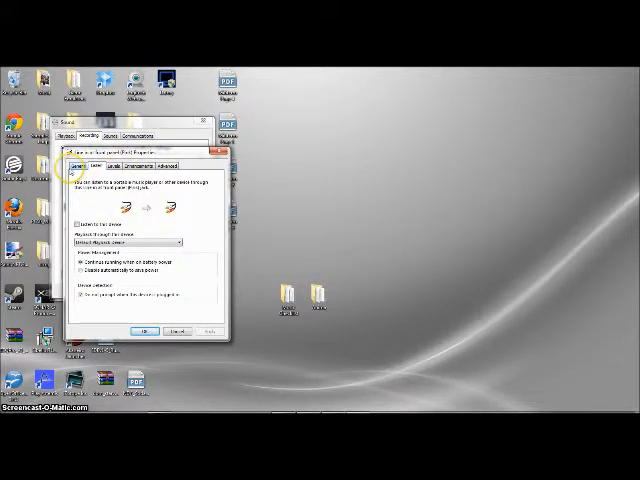
{"action": "left_click", "coordinate": [80, 164]}
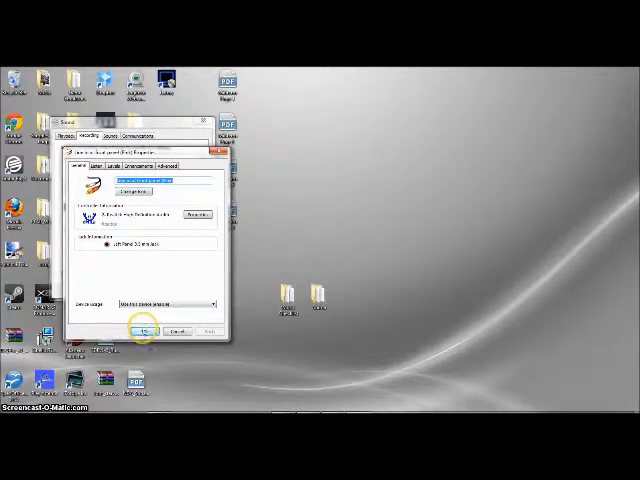
{"action": "left_click", "coordinate": [144, 332]}
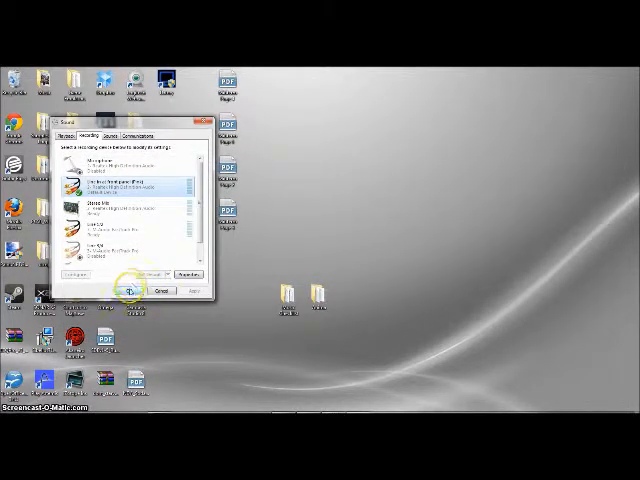
{"action": "left_click", "coordinate": [160, 292]}
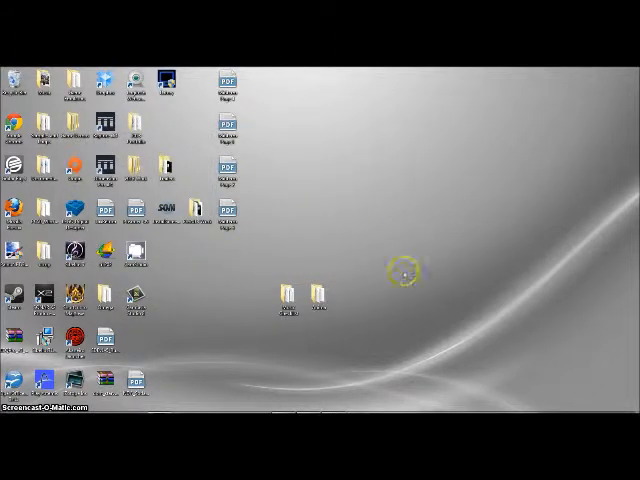
{"action": "mouse_move", "coordinate": [172, 400]}
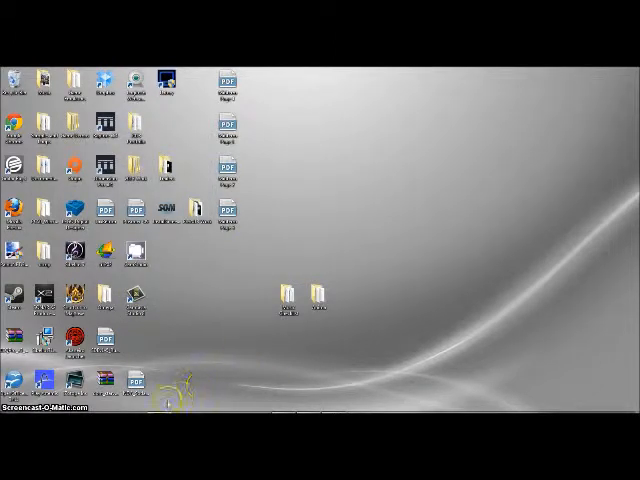